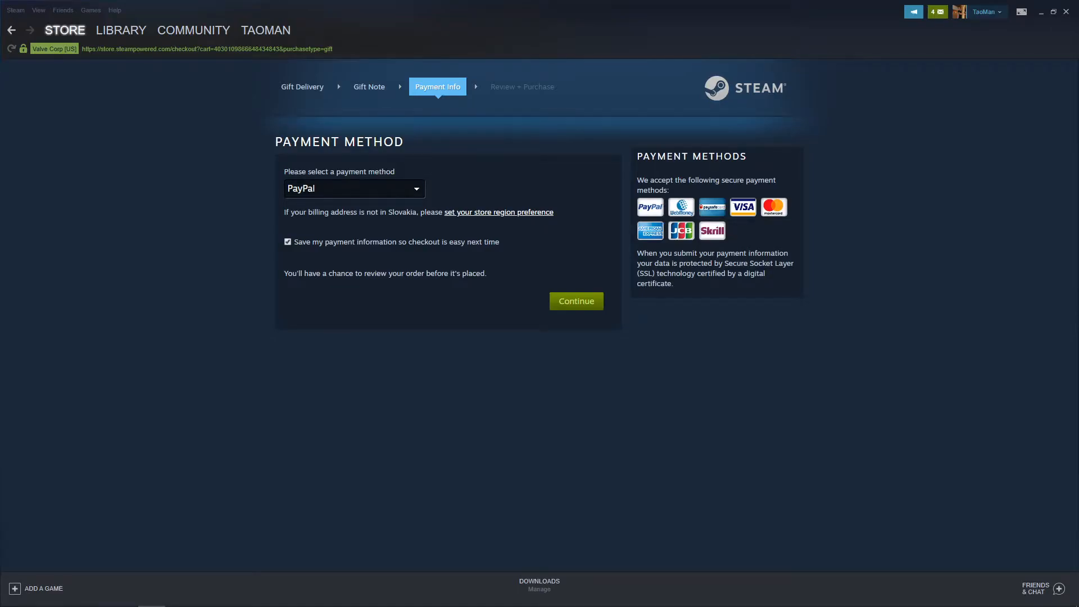
Go to the Library and start Activate a Product on Steam from the Games menu.
{"action": "left_click", "coordinate": [64, 29]}
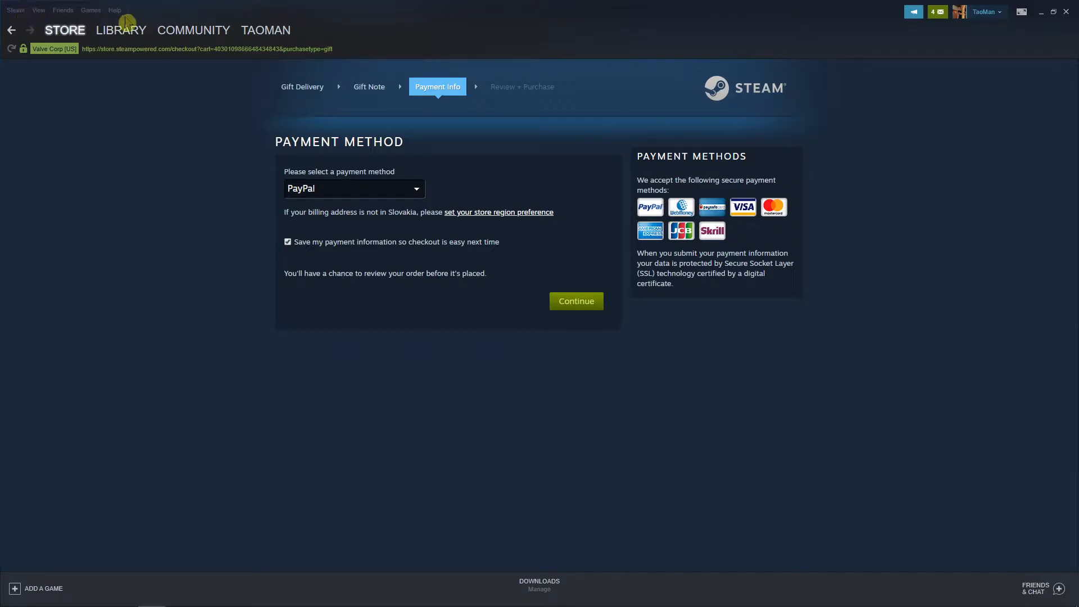
{"action": "left_click", "coordinate": [120, 29]}
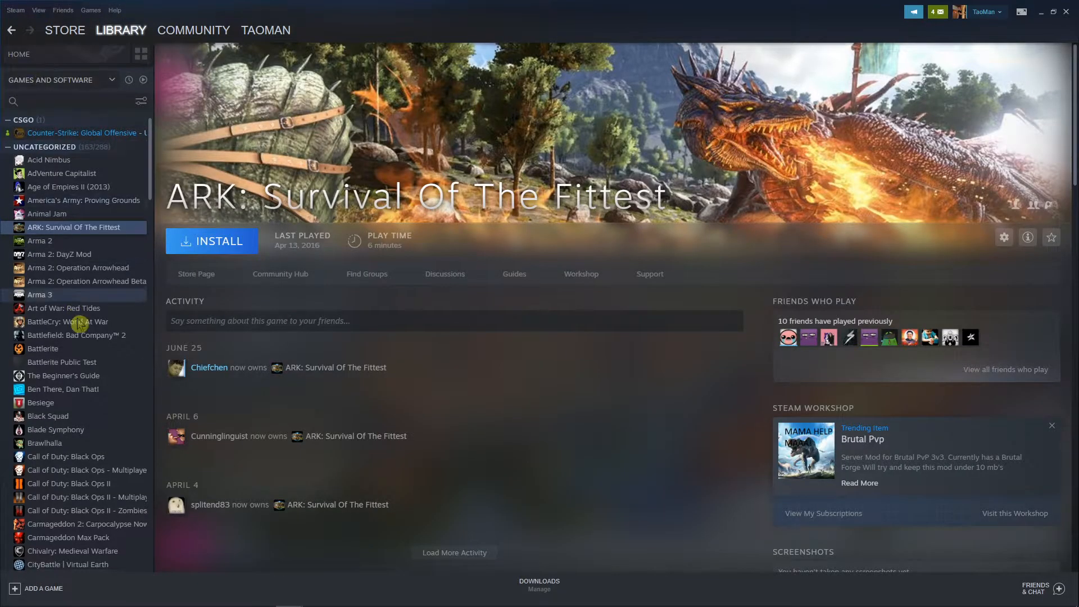
{"action": "left_click", "coordinate": [14, 10]}
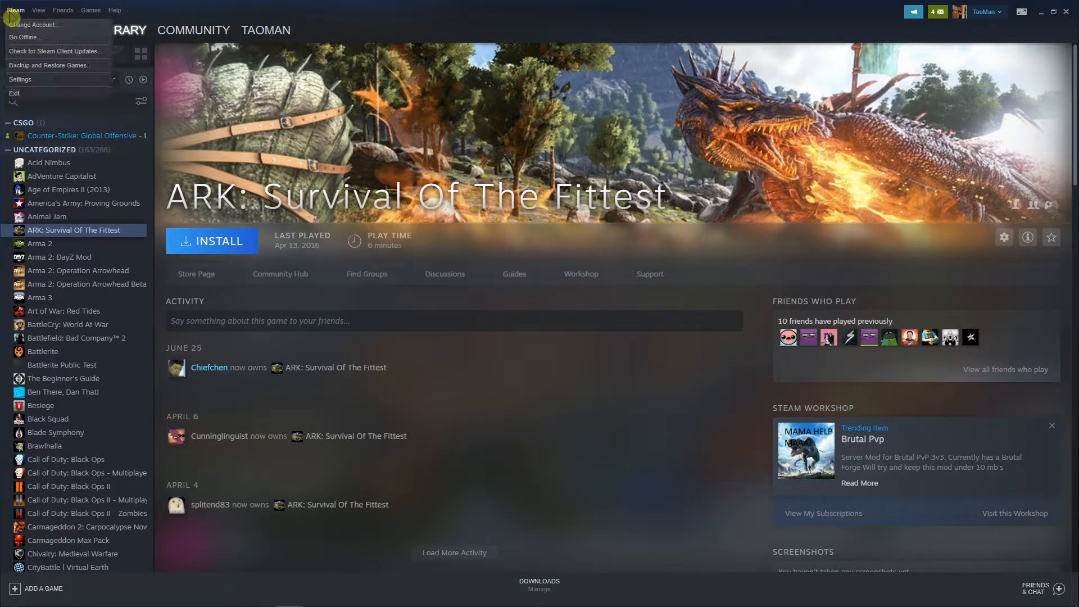
{"action": "left_click", "coordinate": [90, 10]}
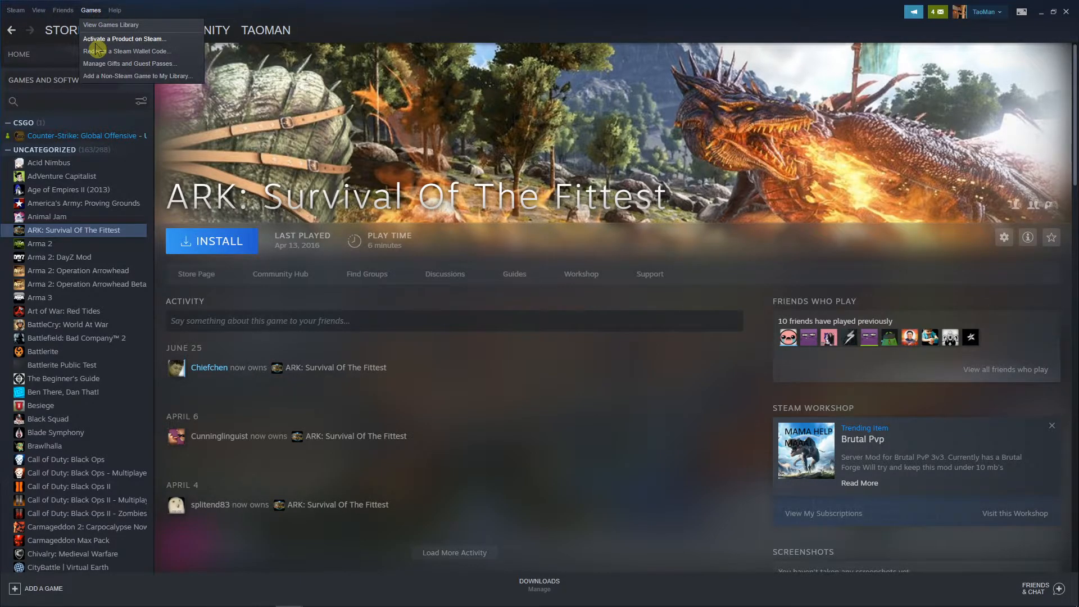
{"action": "left_click", "coordinate": [125, 38]}
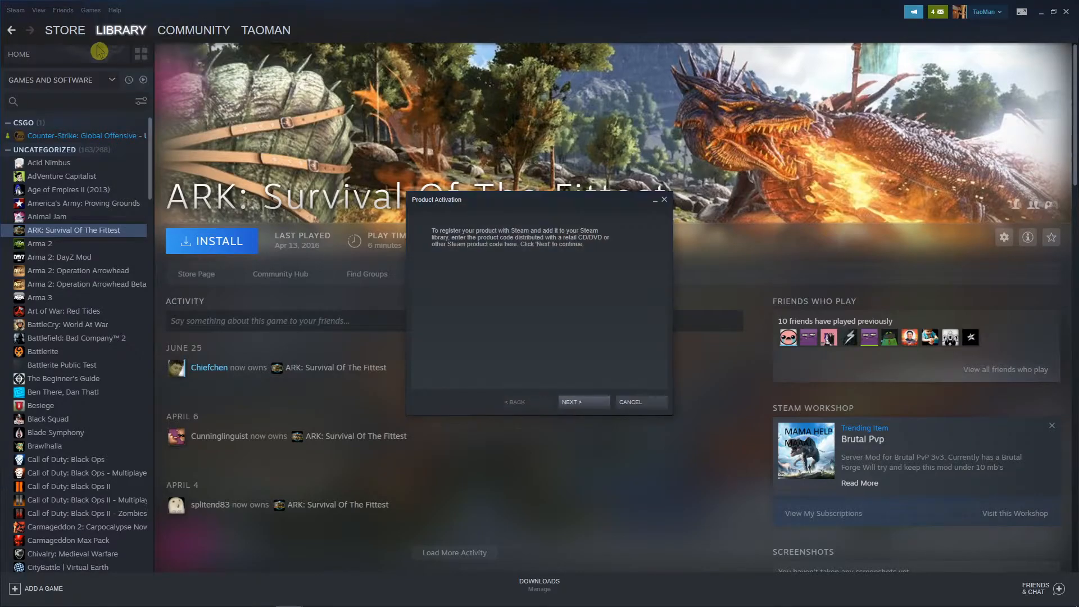
Continue past the intro, accept the Subscriber Agreement and focus the Product Code field.
{"action": "left_click", "coordinate": [582, 402]}
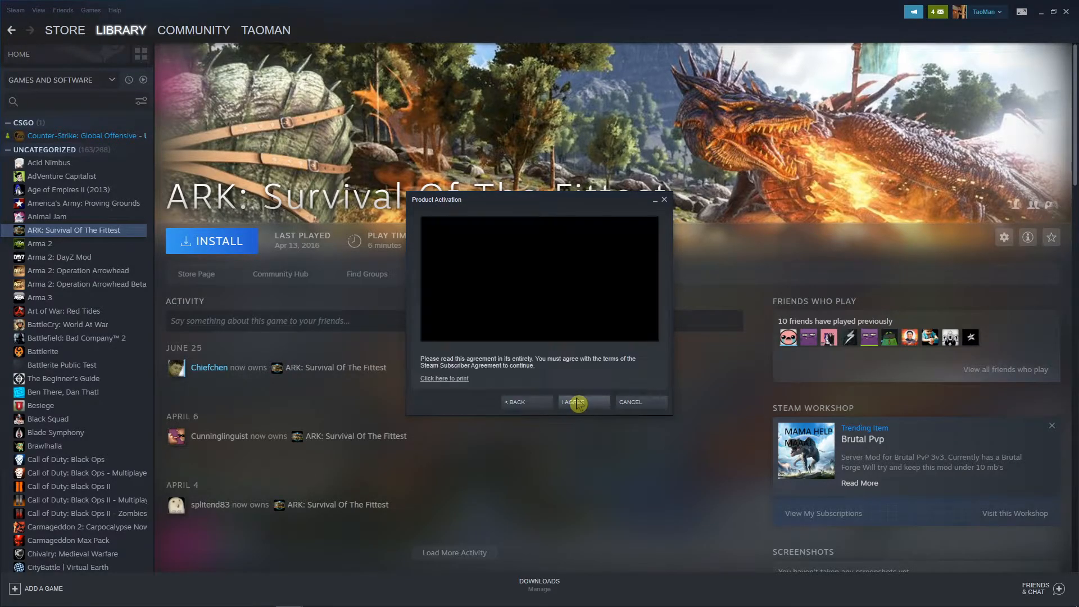
{"action": "left_click", "coordinate": [579, 402]}
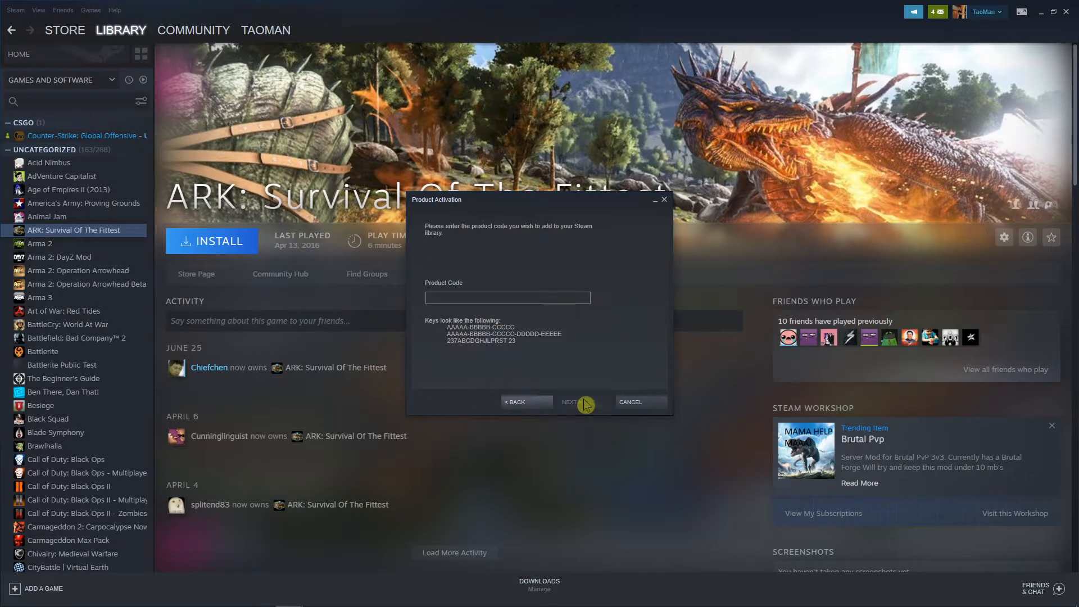
{"action": "left_click", "coordinate": [507, 297]}
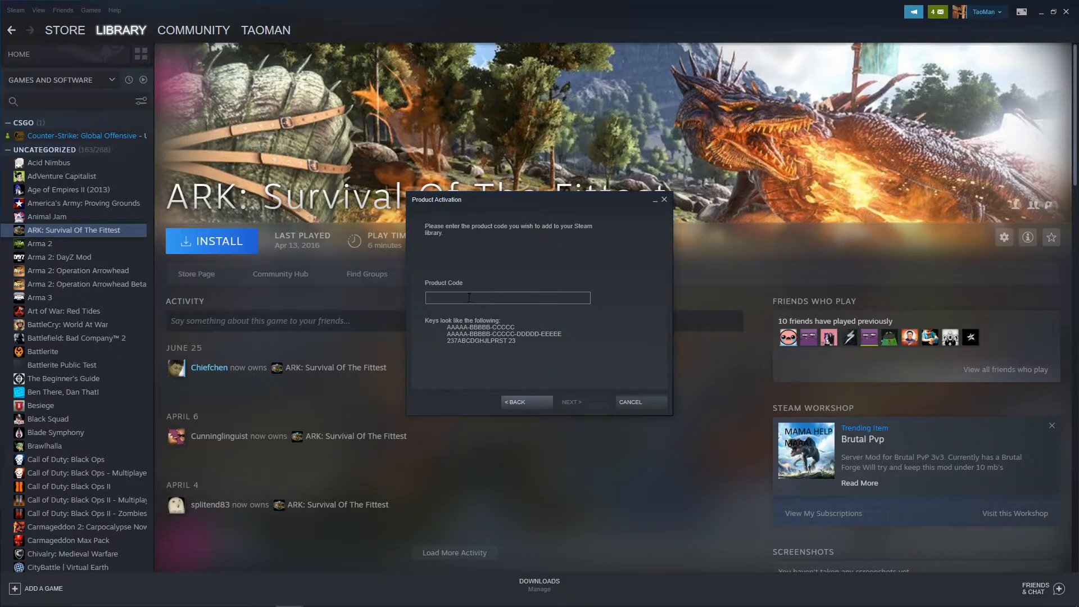
{"action": "mouse_move", "coordinate": [589, 398]}
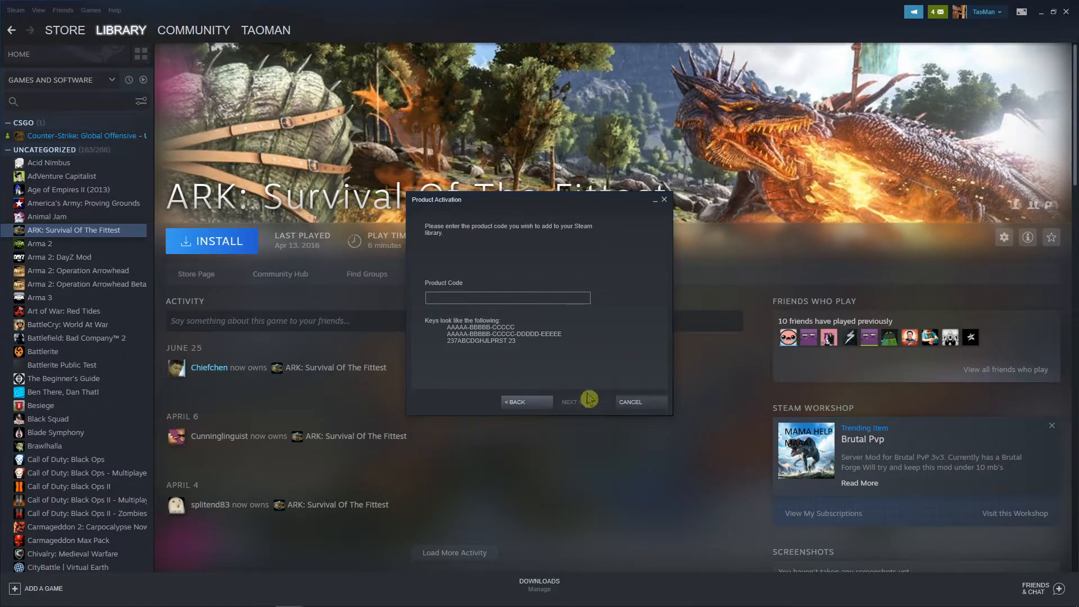
Restart Activate a Product on Steam, continue past the intro and accept the agreement.
{"action": "left_click", "coordinate": [90, 10]}
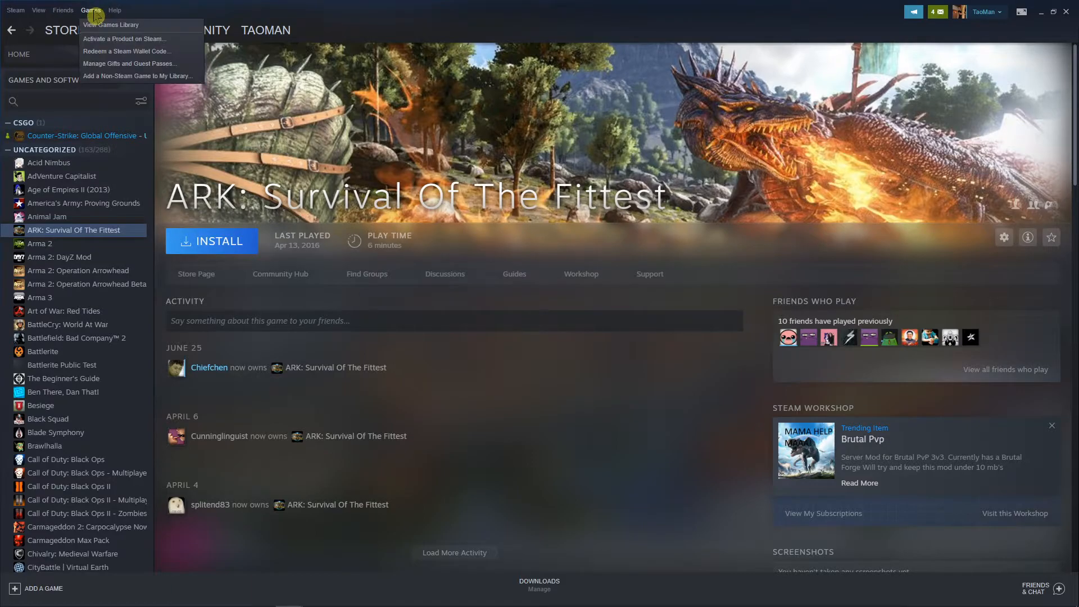
{"action": "mouse_move", "coordinate": [99, 43]}
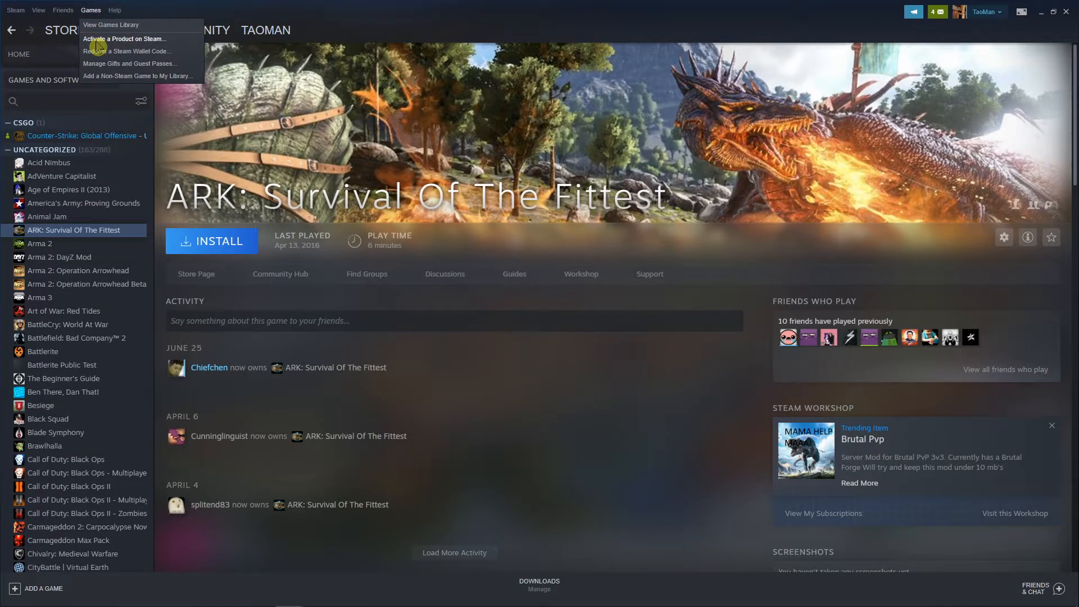
{"action": "left_click", "coordinate": [125, 38]}
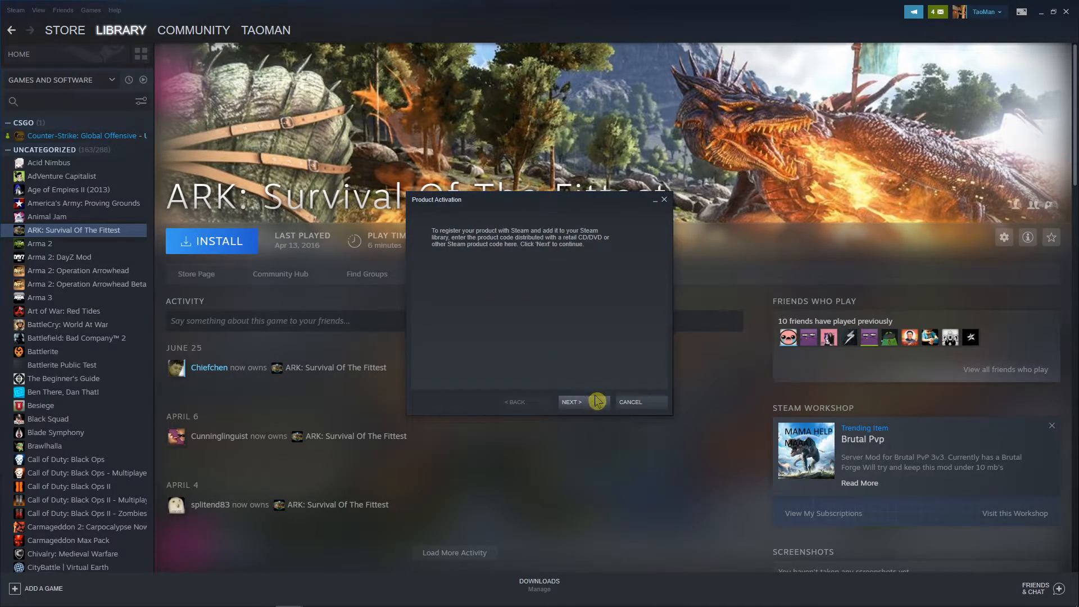
{"action": "left_click", "coordinate": [571, 402]}
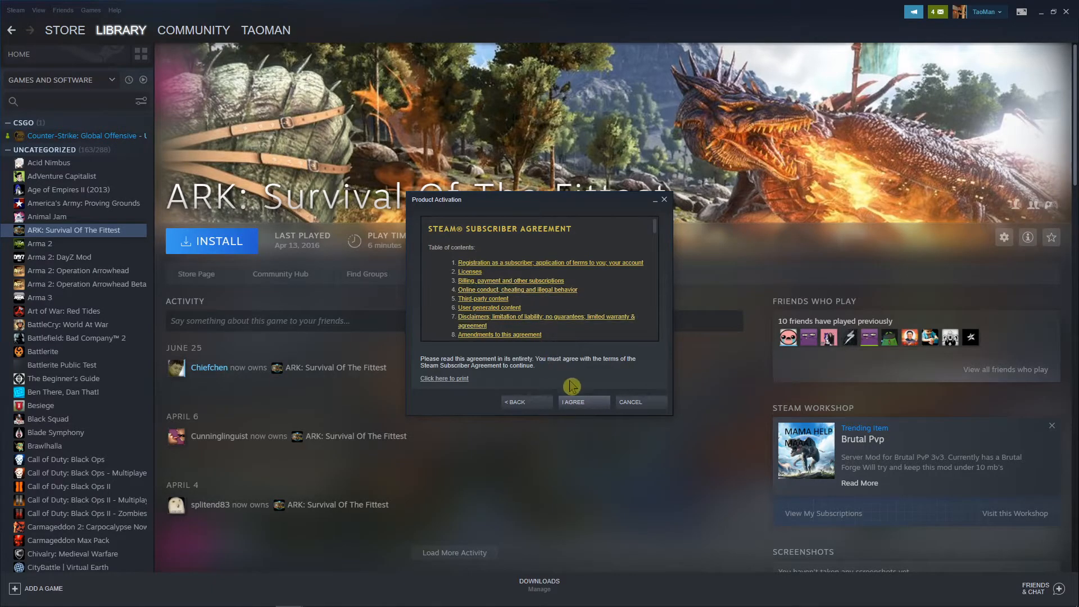
{"action": "left_click", "coordinate": [582, 402]}
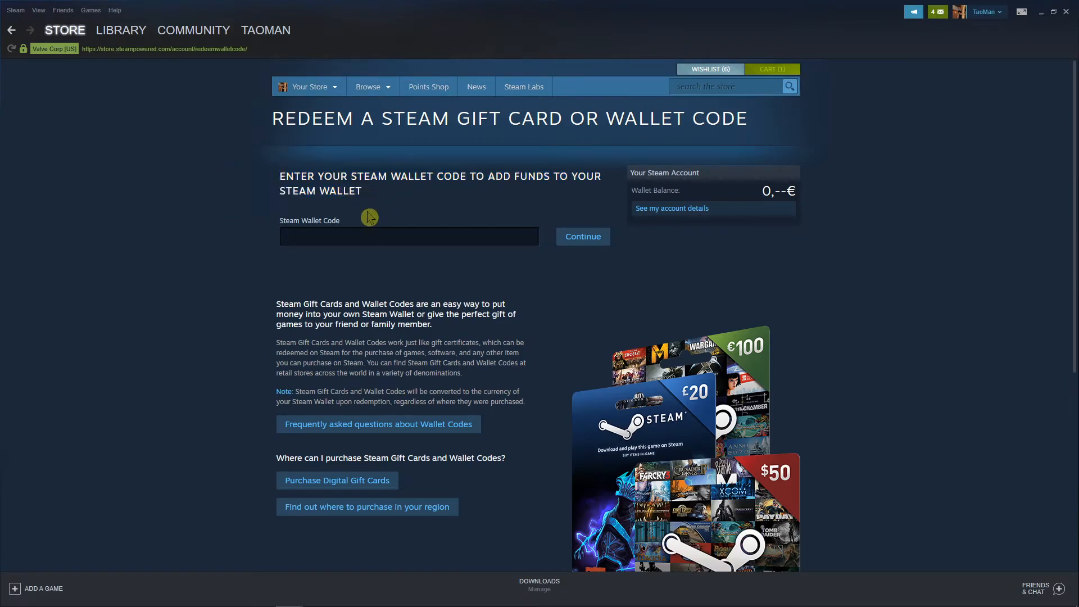
Advance the Product Activation dialog to the Product Code entry step over the wallet page.
{"action": "scroll", "scroll_direction": "down", "scroll_amount": 3}
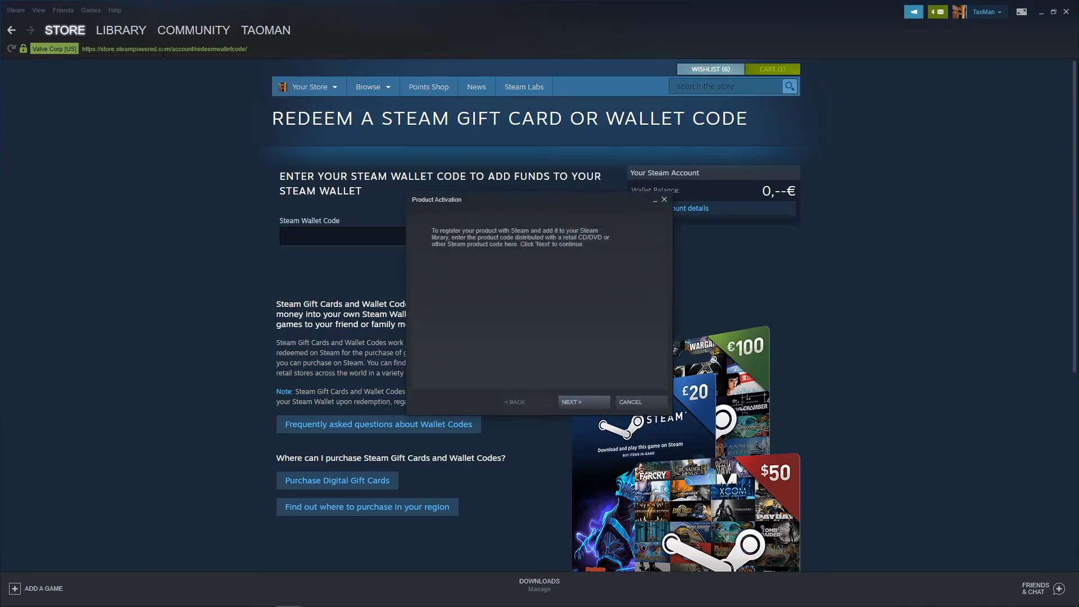
{"action": "left_click", "coordinate": [582, 401]}
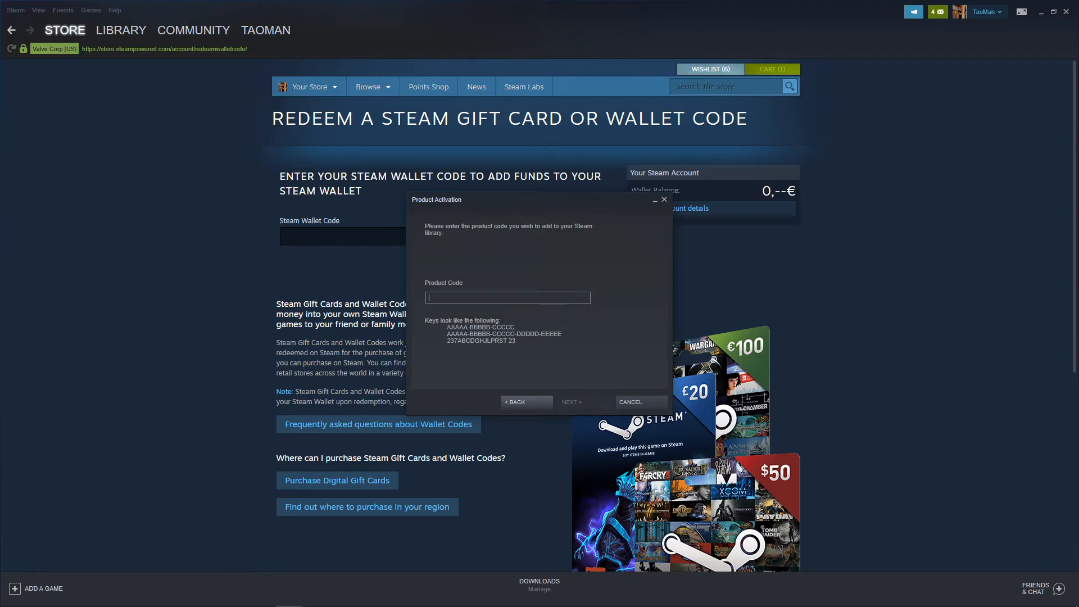